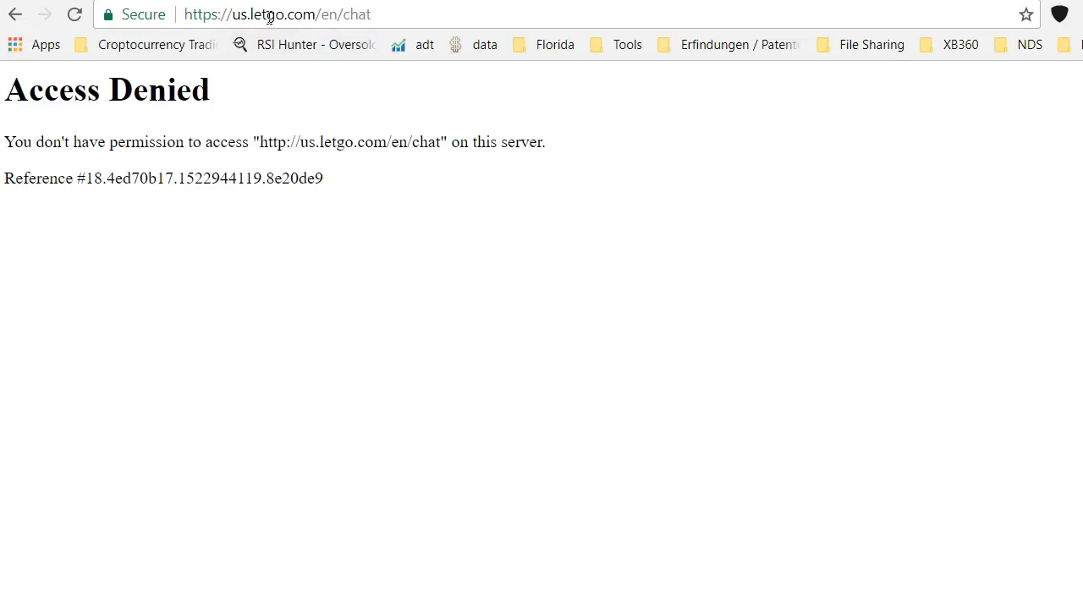
pyautogui.moveTo(342, 123)
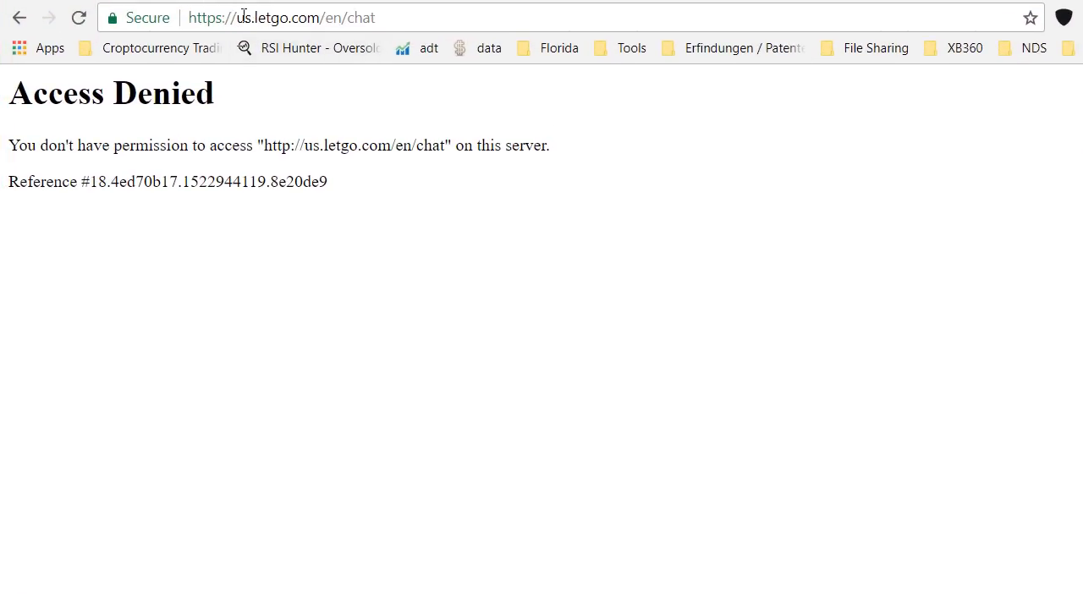
# Select the chat page address and move the Windscribe window showing the India connection higher up
pyautogui.click(282, 17)
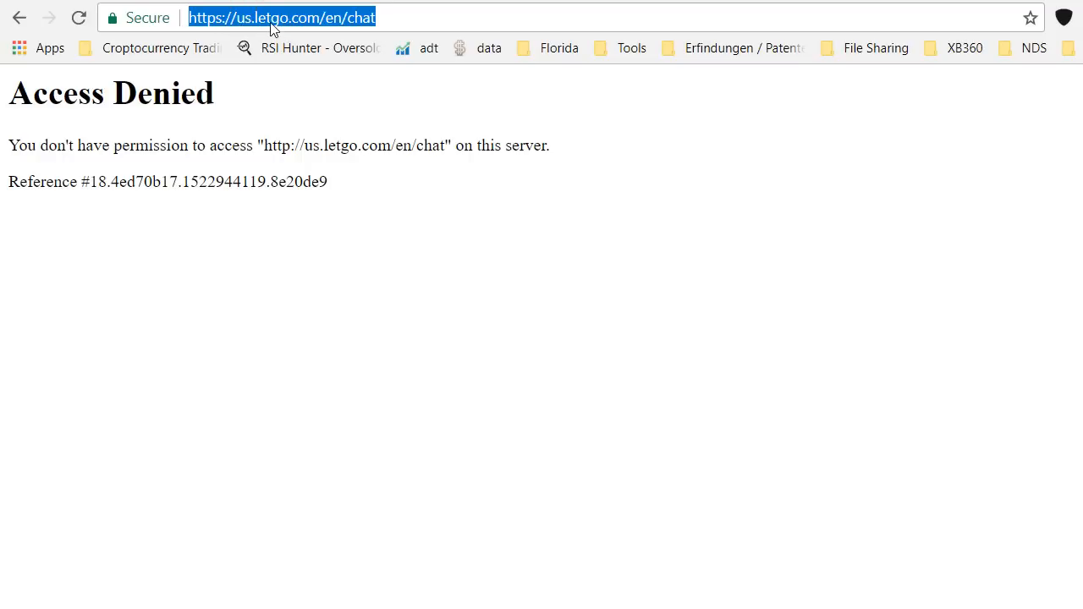
pyautogui.moveTo(250, 30)
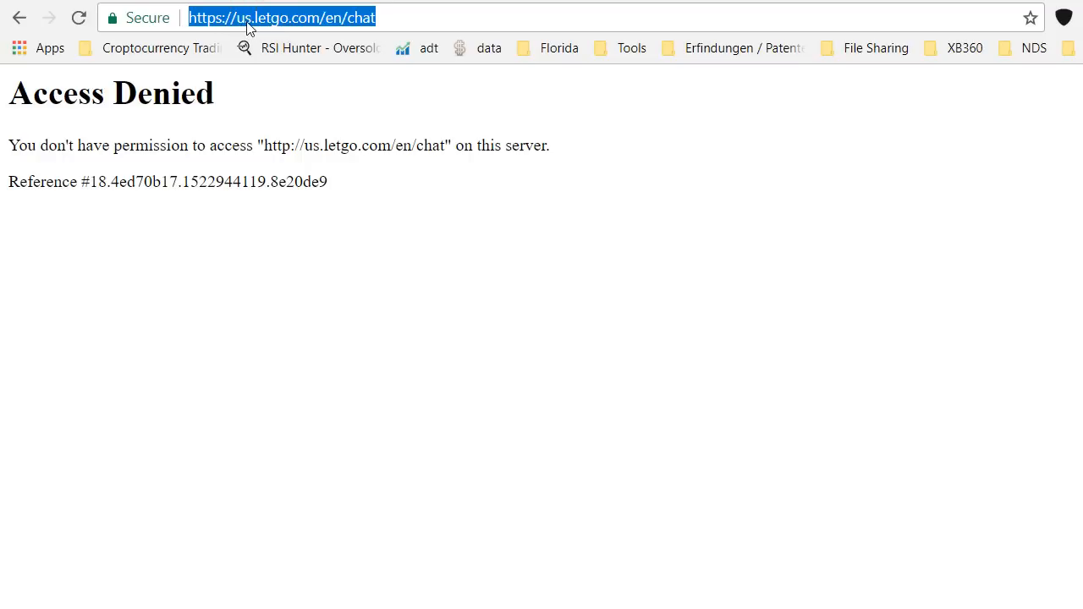
pyautogui.moveTo(294, 23)
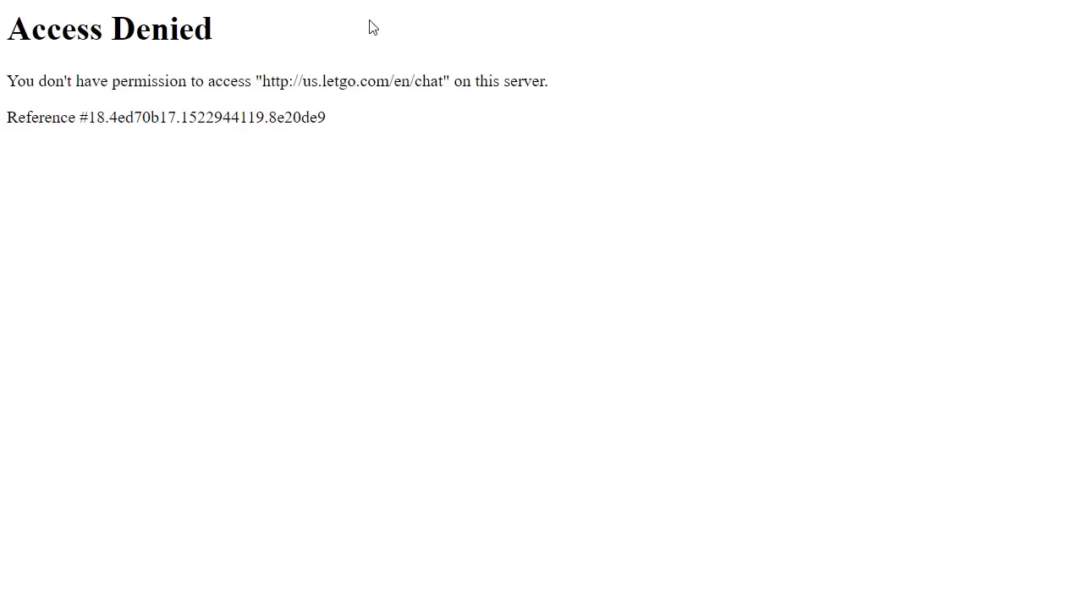
pyautogui.moveTo(448, 71)
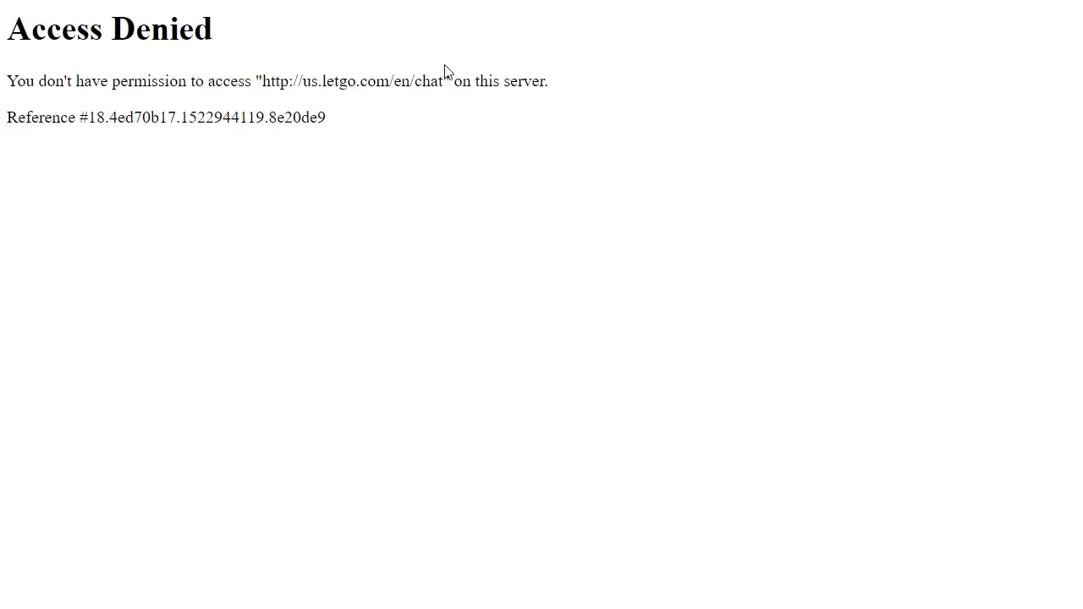
pyautogui.moveTo(99, 68)
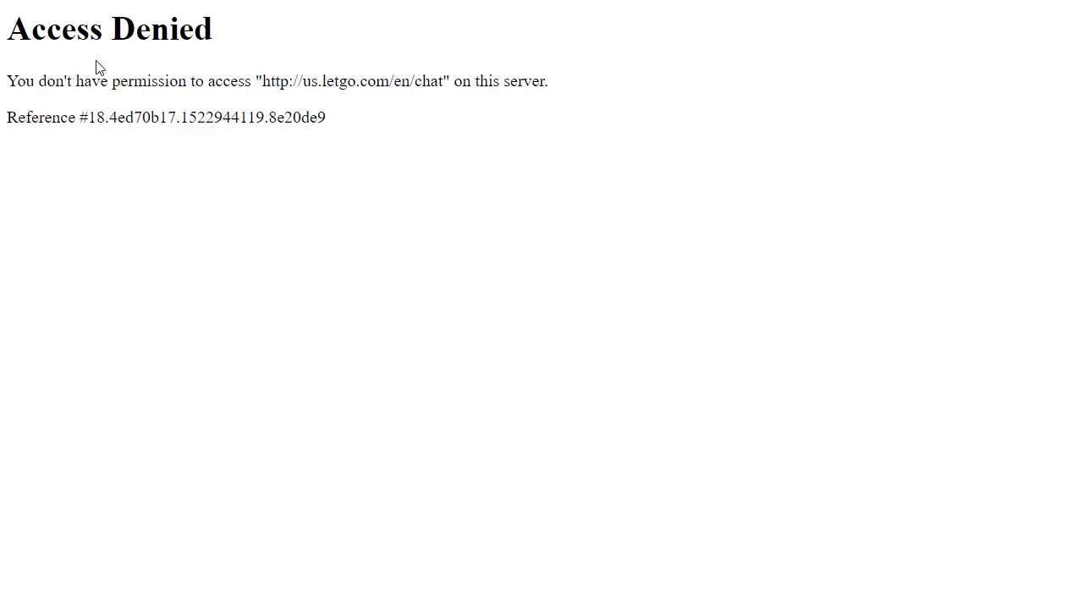
pyautogui.moveTo(620, 100)
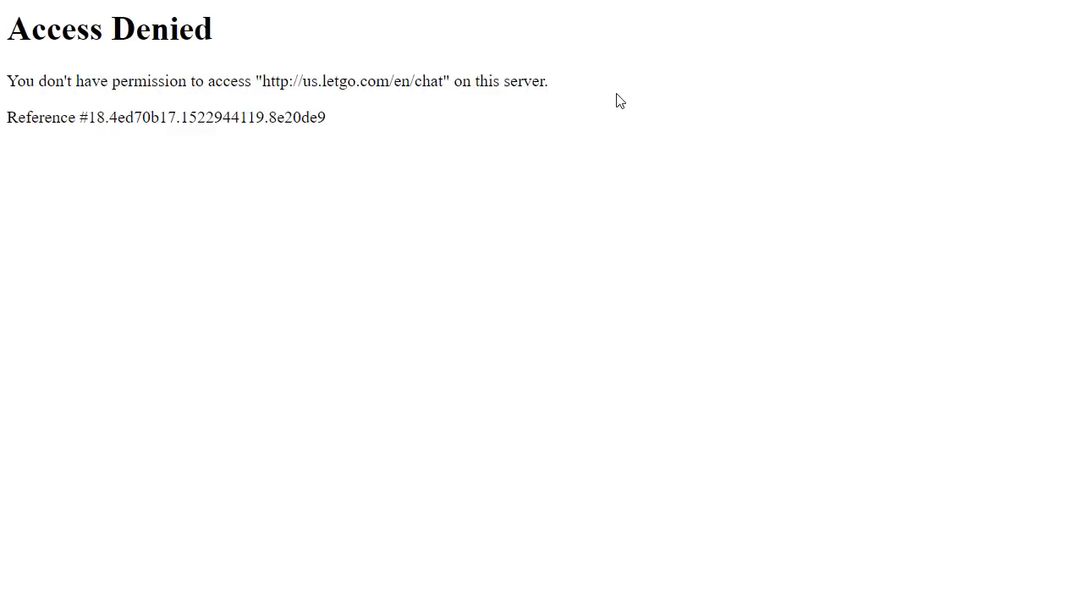
pyautogui.moveTo(675, 129)
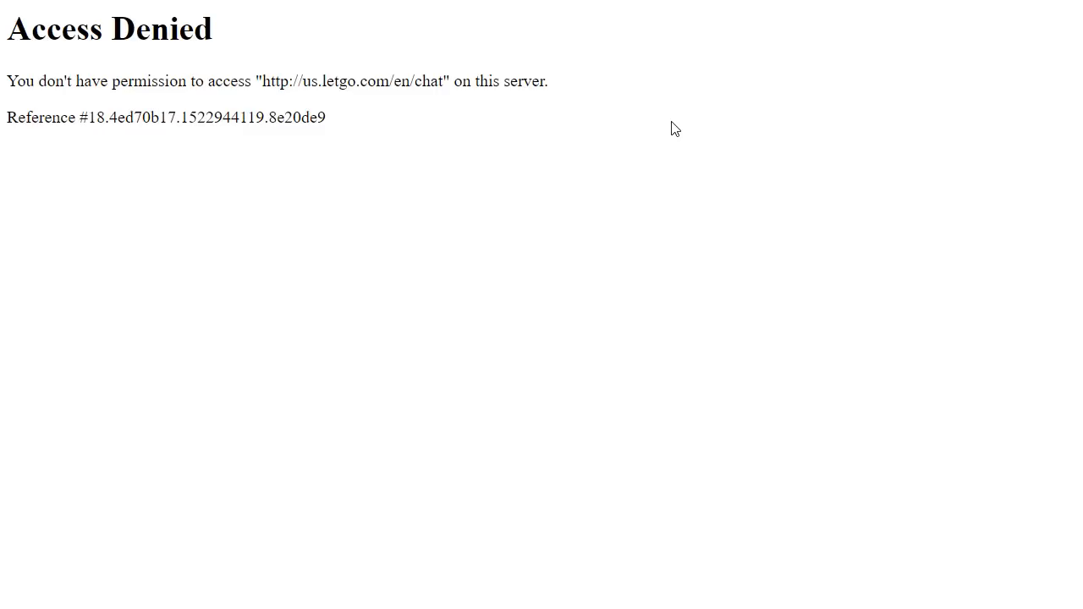
pyautogui.moveTo(731, 42)
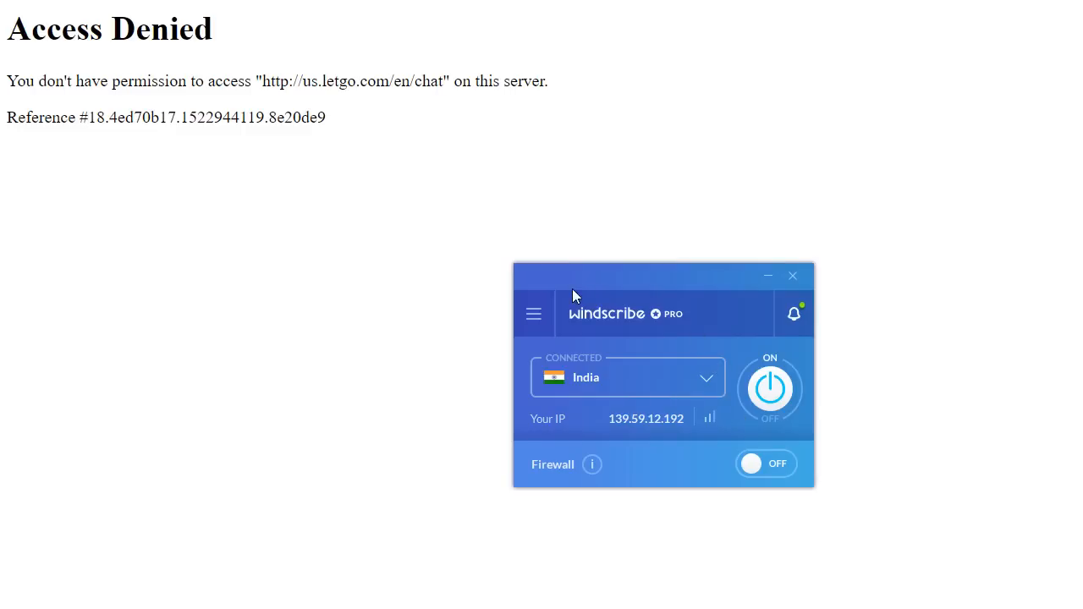
pyautogui.moveTo(573, 285); pyautogui.dragTo(658, 223)
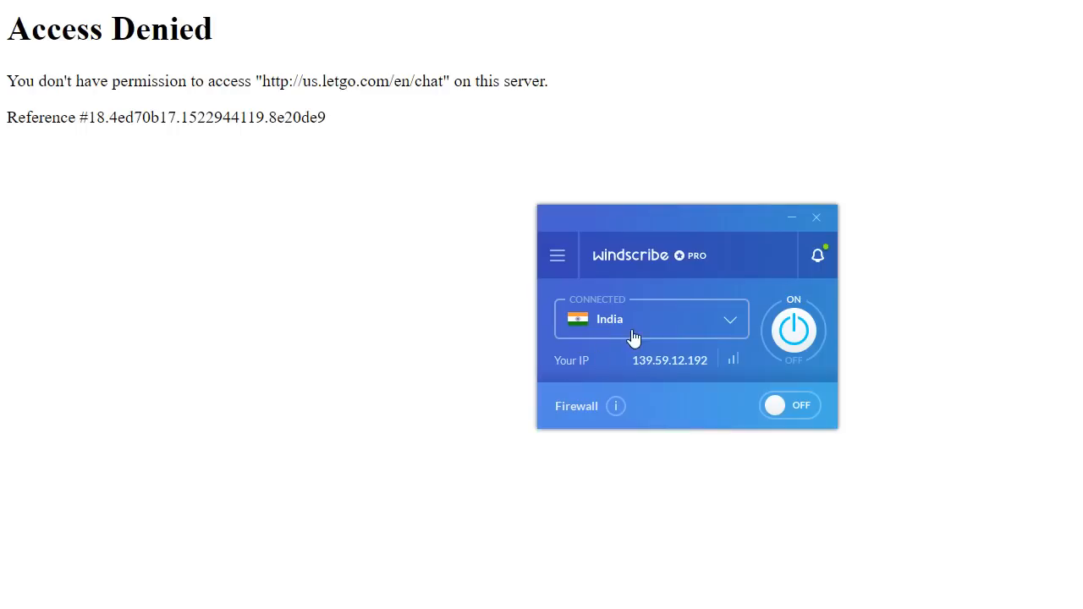
pyautogui.moveTo(627, 328)
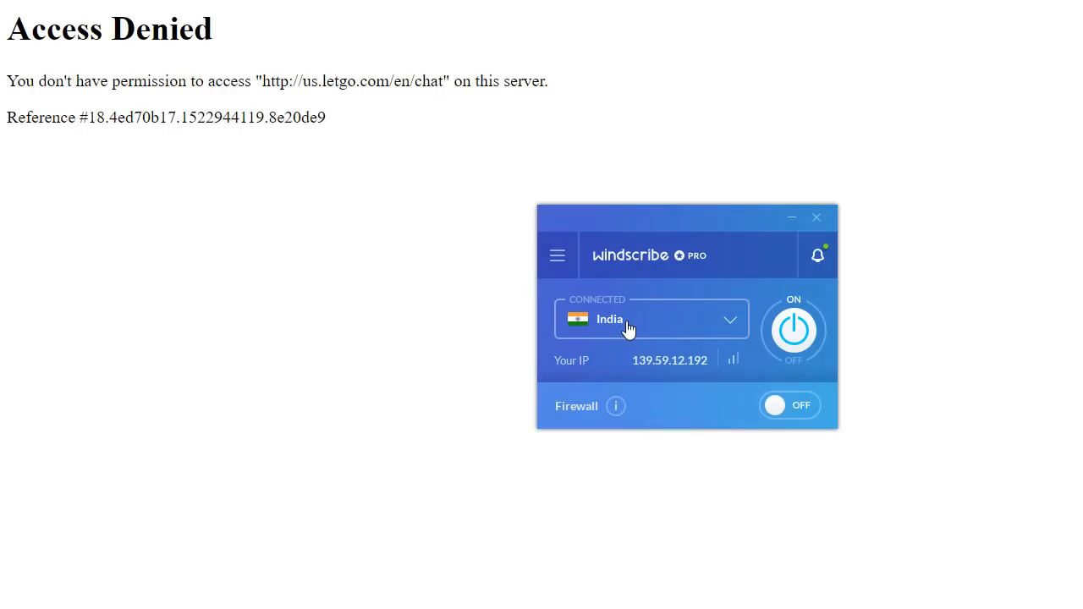
pyautogui.moveTo(715, 341)
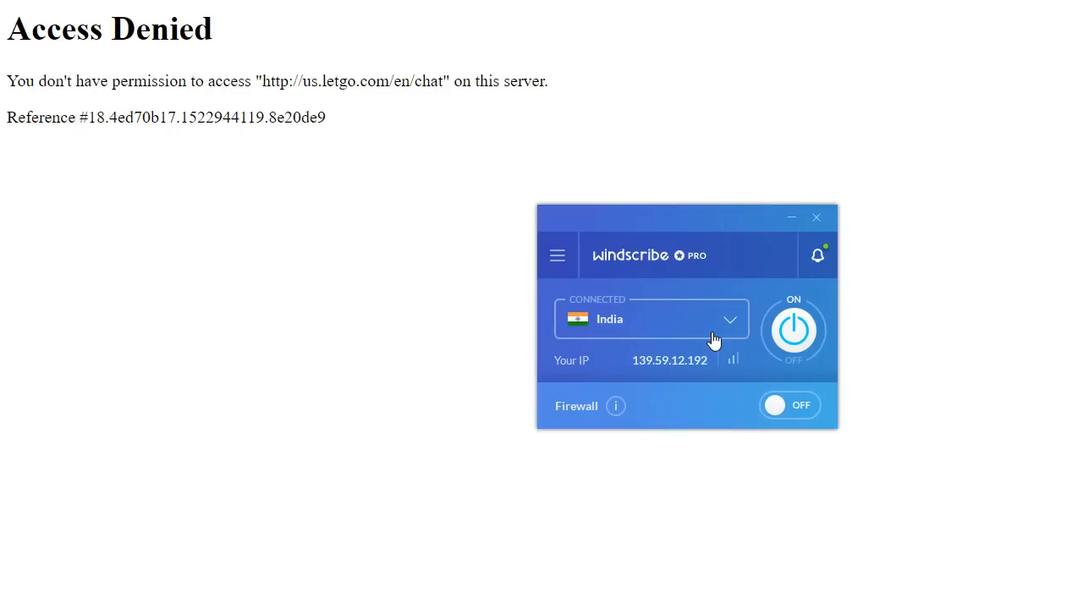
pyautogui.moveTo(733, 328)
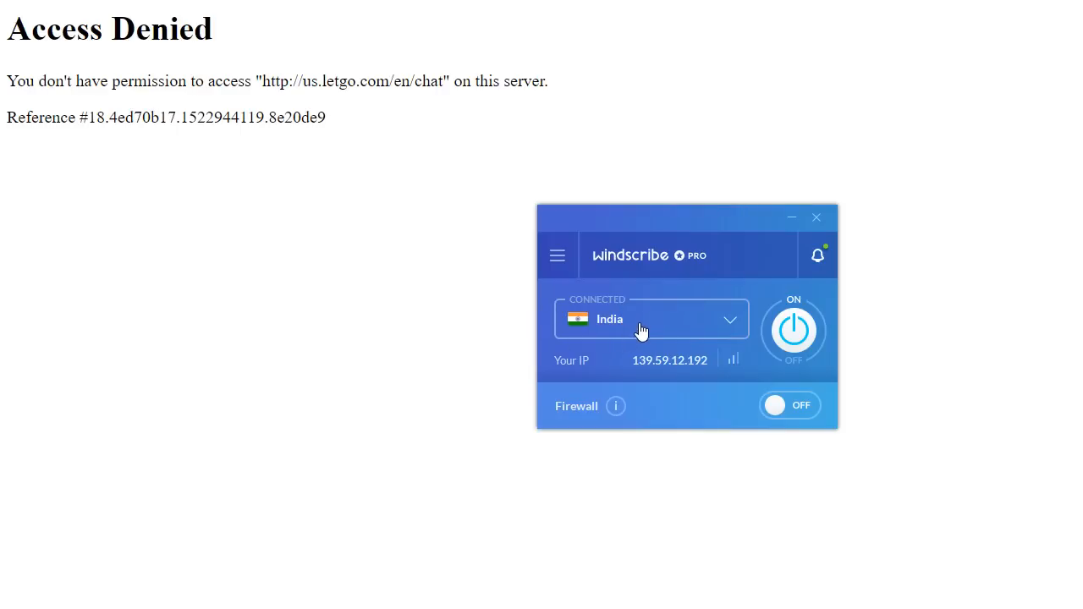
pyautogui.moveTo(635, 332)
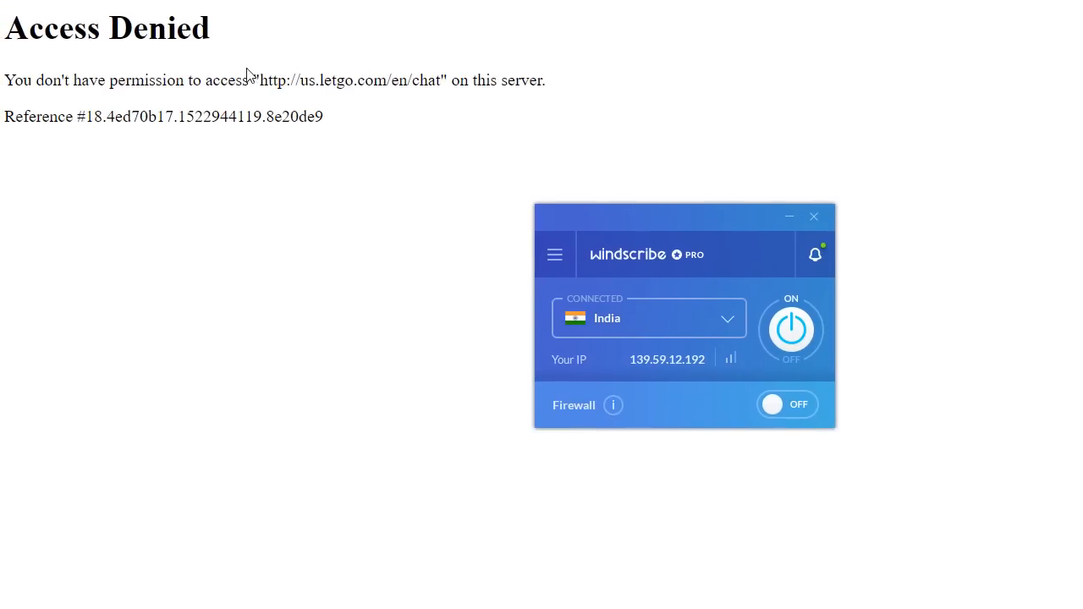
pyautogui.moveTo(833, 368)
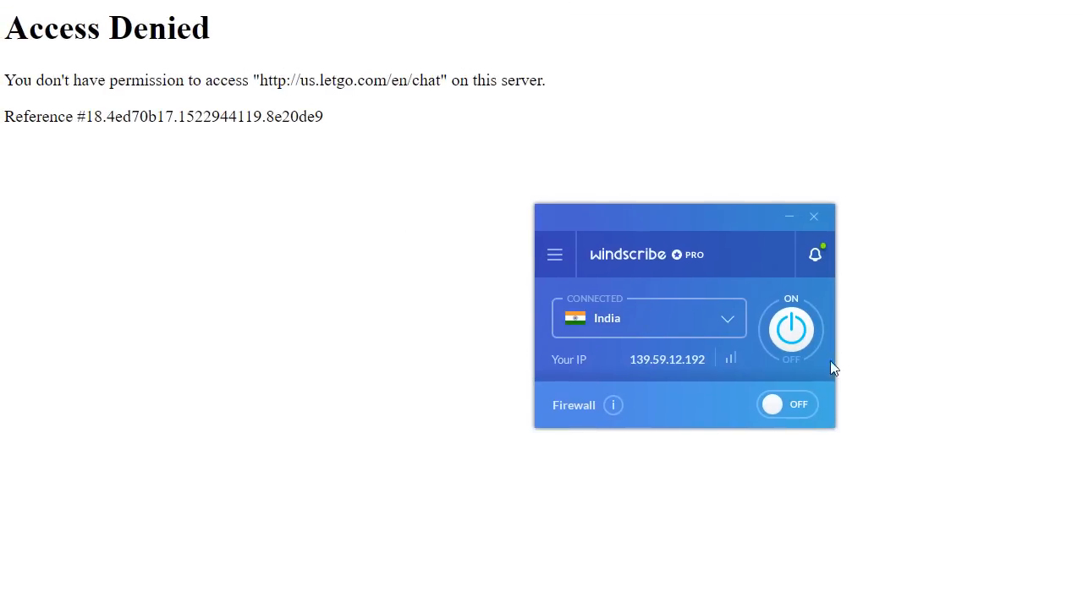
pyautogui.moveTo(729, 234)
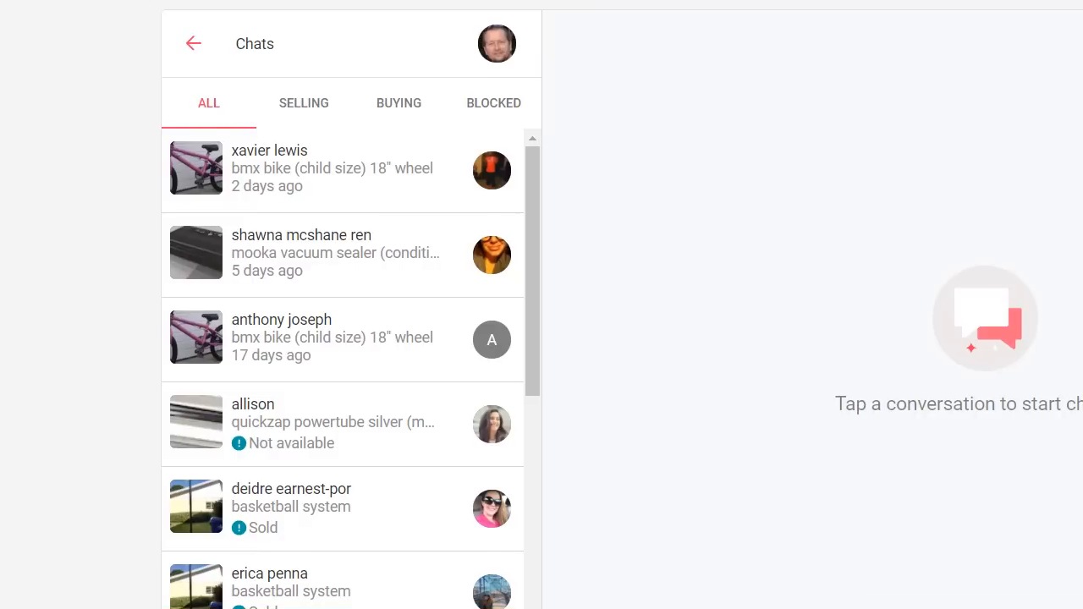
pyautogui.moveTo(532, 193)
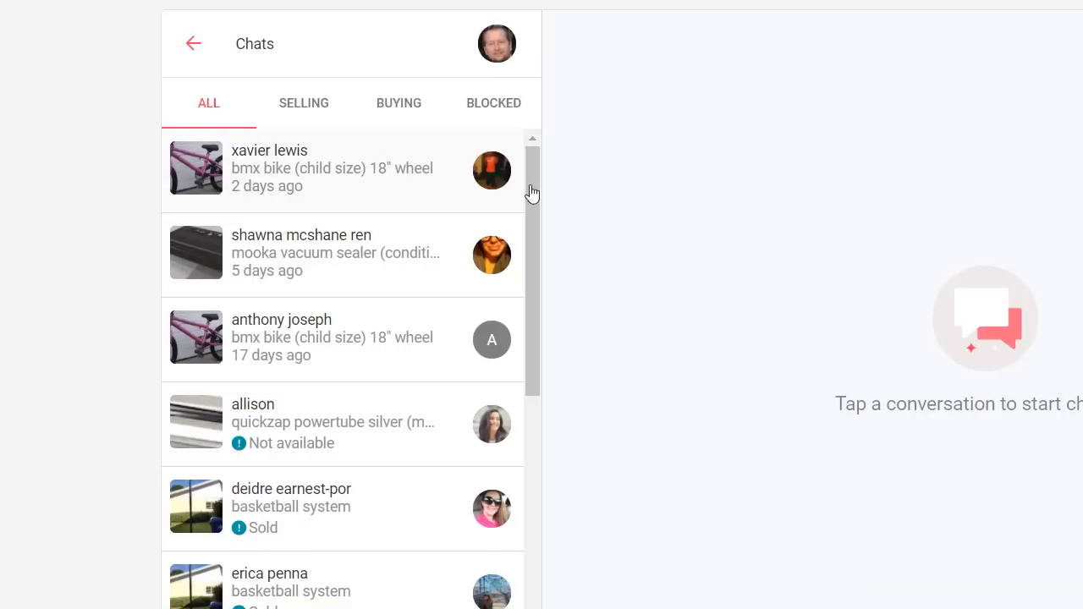
pyautogui.moveTo(586, 114)
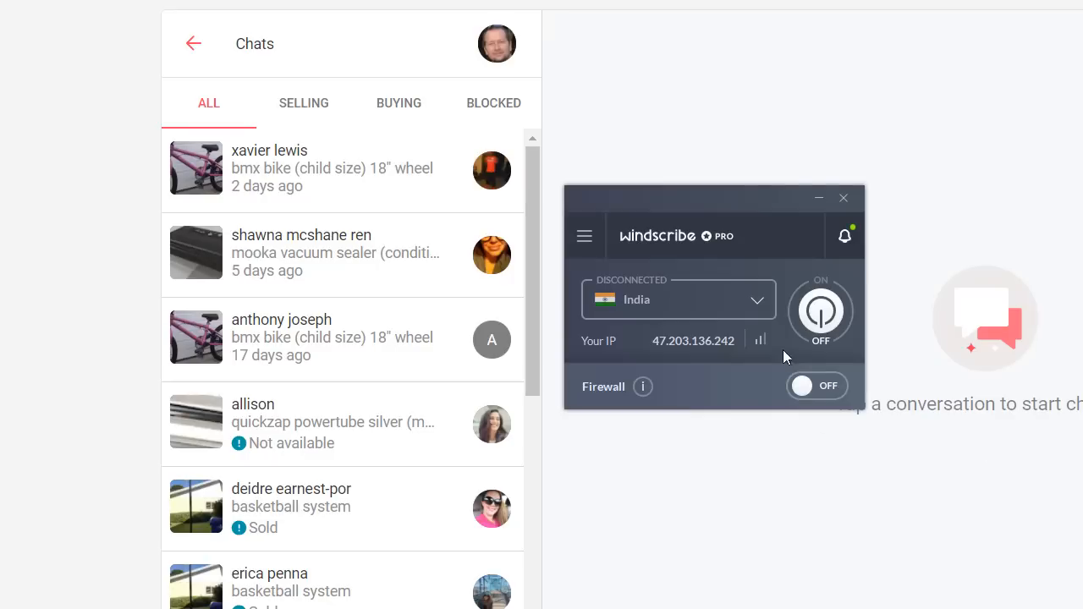
pyautogui.moveTo(626, 351)
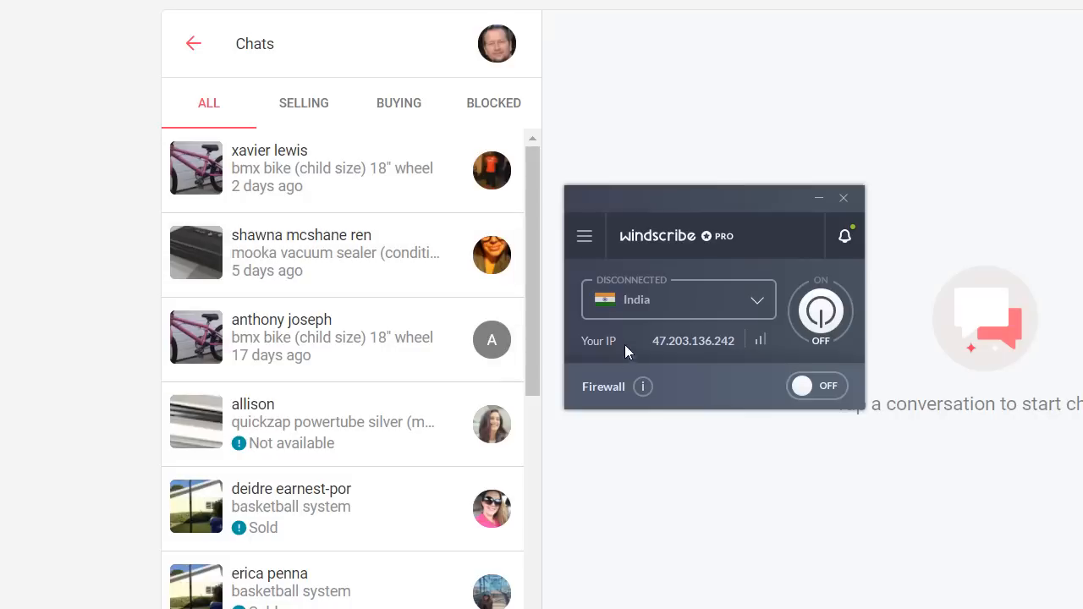
pyautogui.moveTo(713, 209)
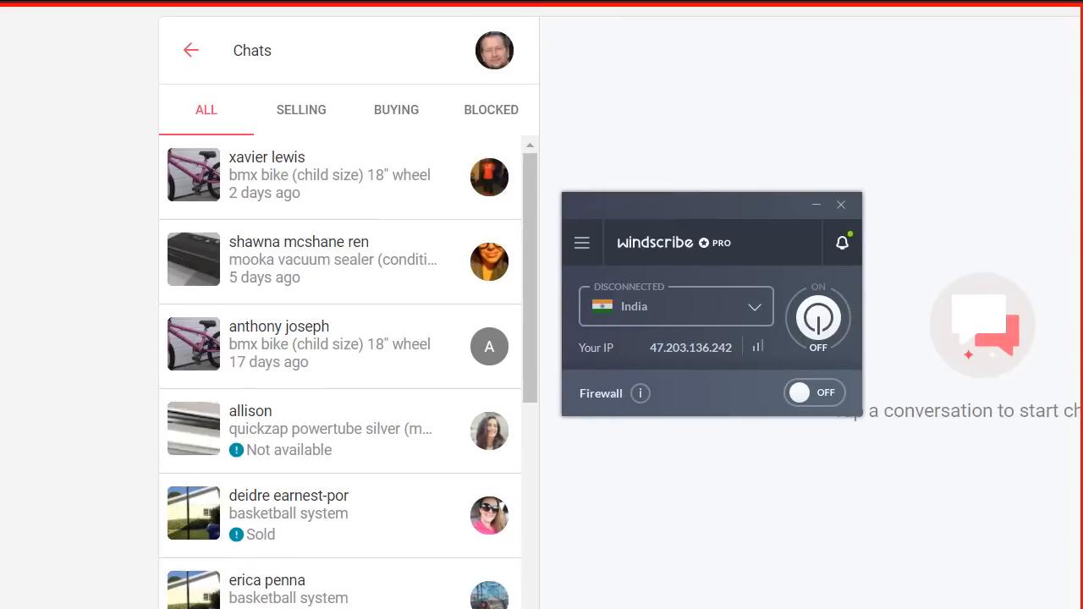
# Scroll down the loaded letgo chats while Windscribe shows DISCONNECTED
pyautogui.scroll(-3)
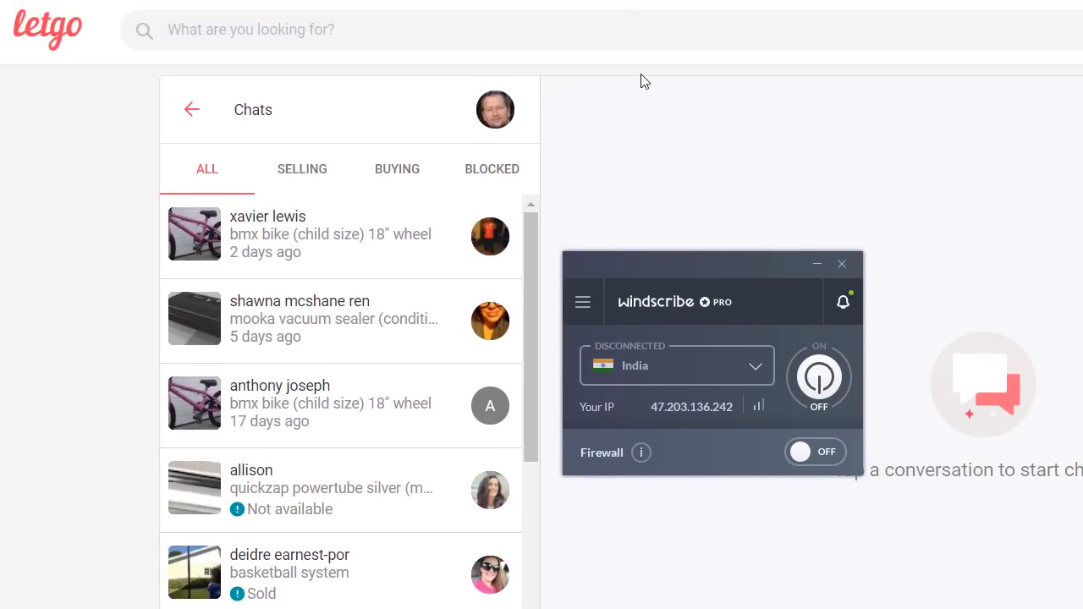
pyautogui.moveTo(690, 72)
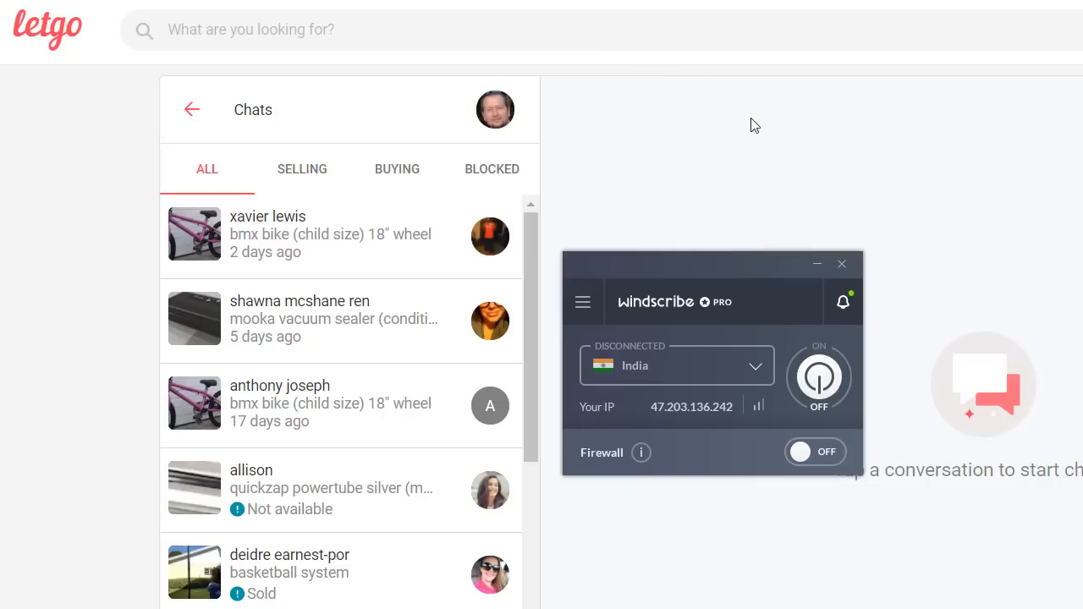
pyautogui.moveTo(842, 203)
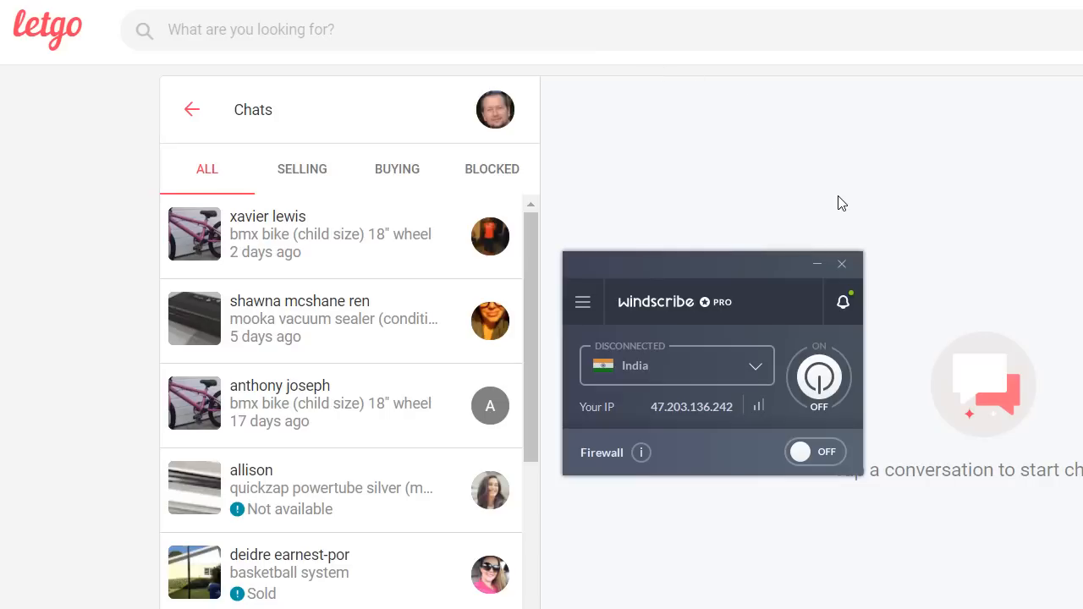
pyautogui.moveTo(770, 228)
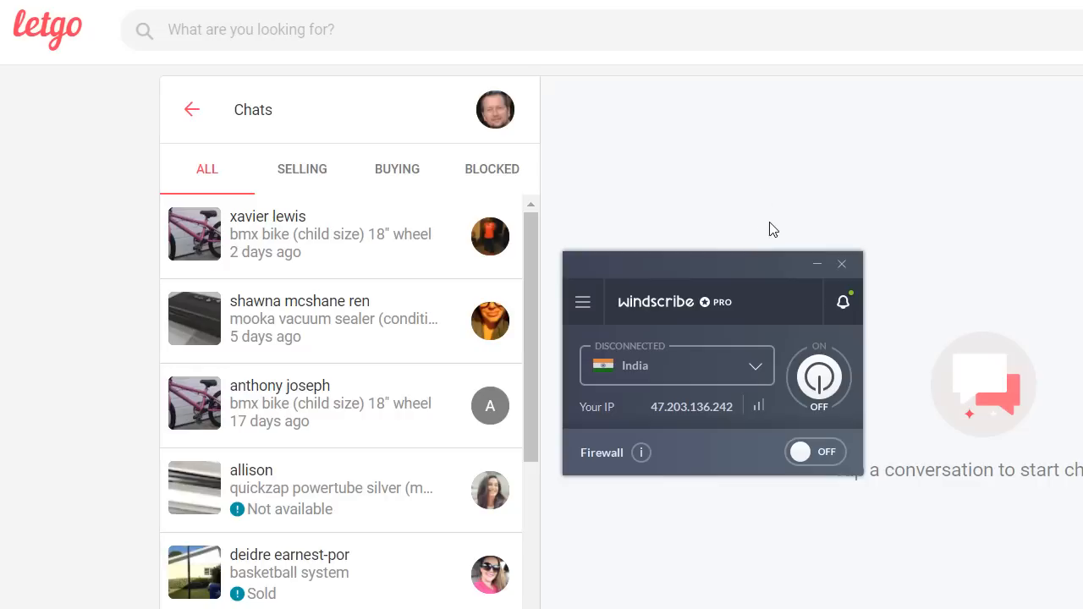
pyautogui.moveTo(1001, 231)
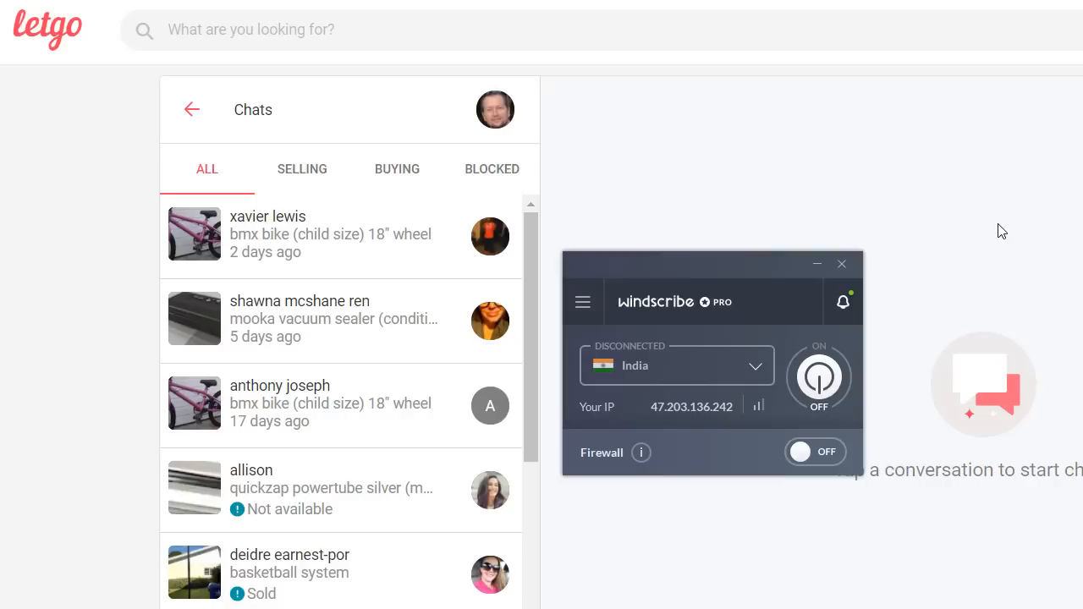
pyautogui.moveTo(1054, 3)
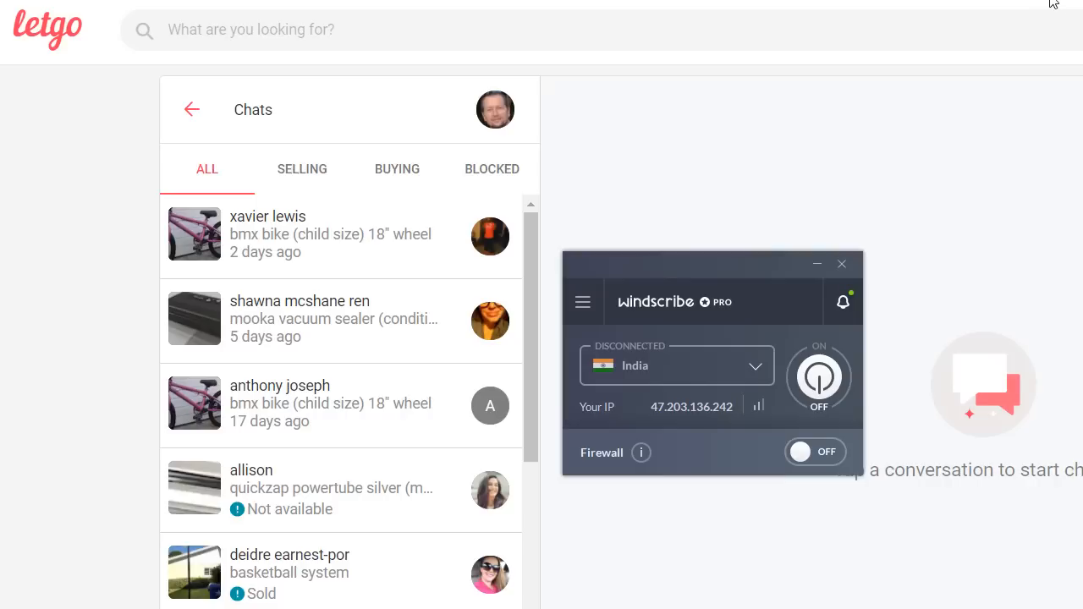